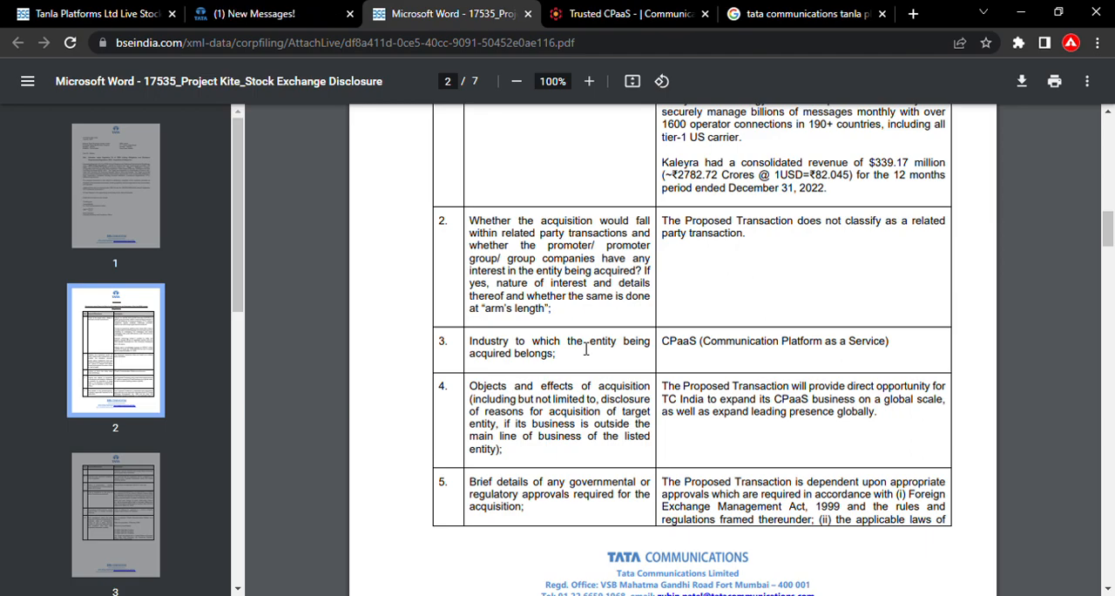
pyautogui.scroll(-3)
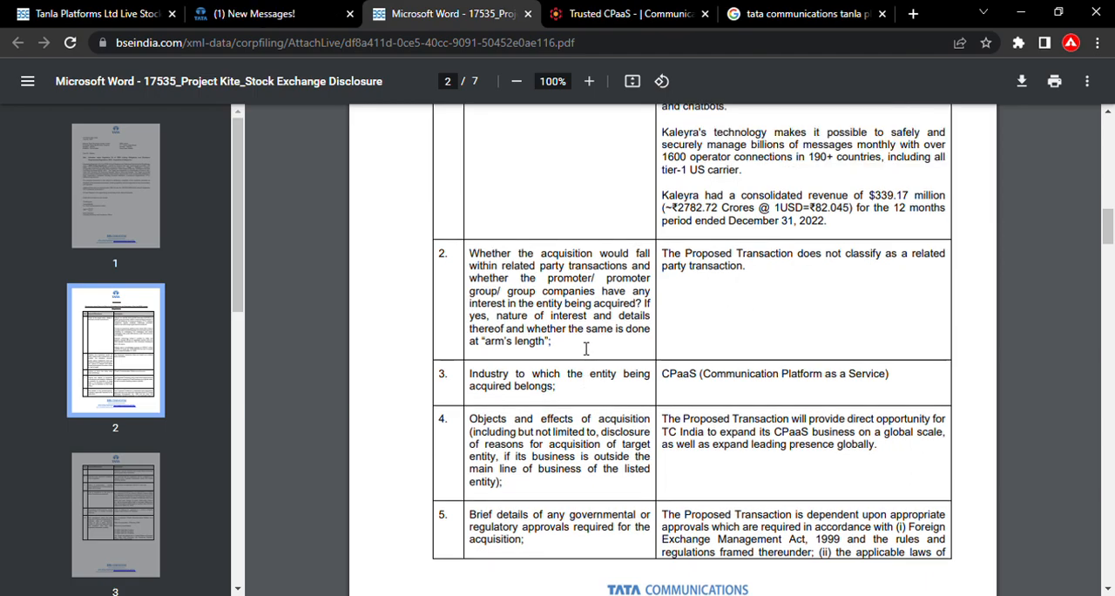